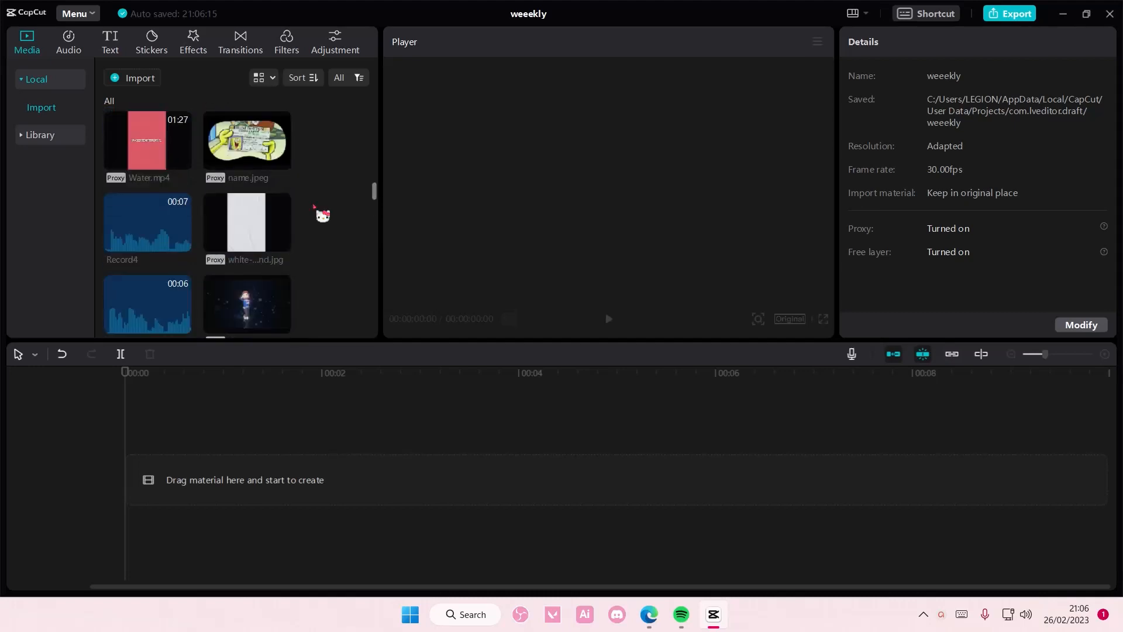
Keep only the light pink background clip, deleting the crumpled paper texture placed above it.
scroll("down", 3)
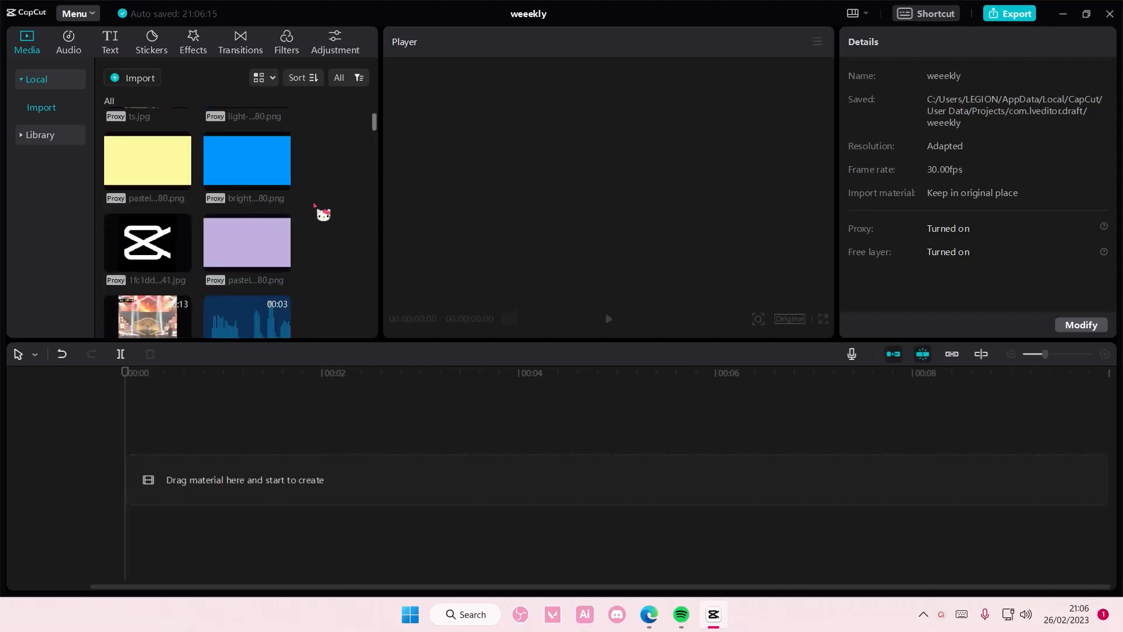
scroll("up", 3)
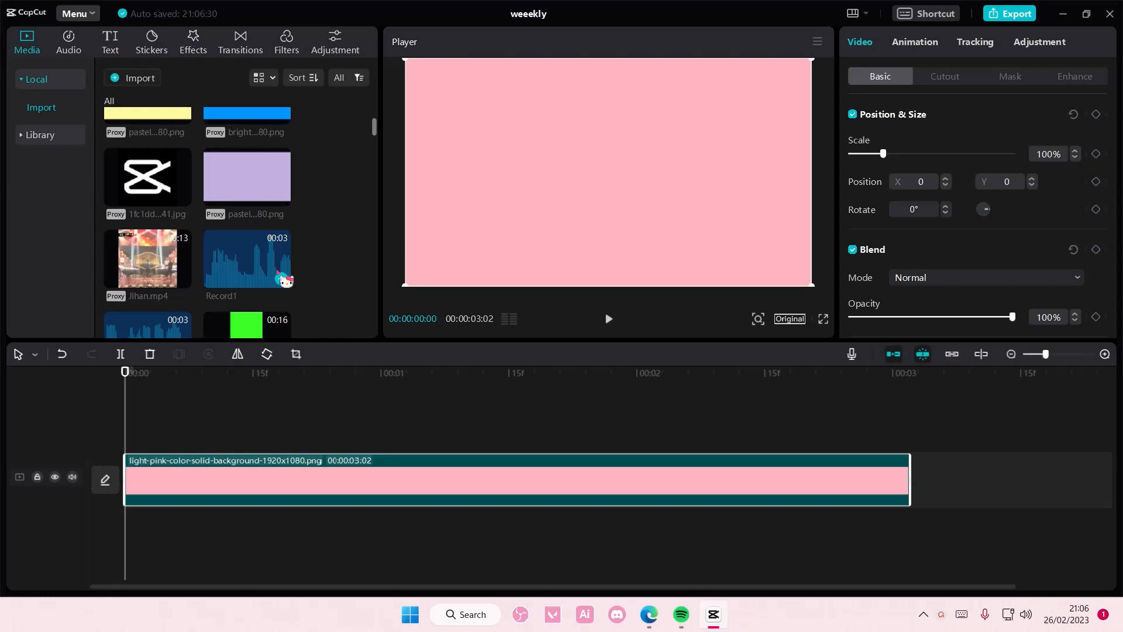
scroll("down", 3)
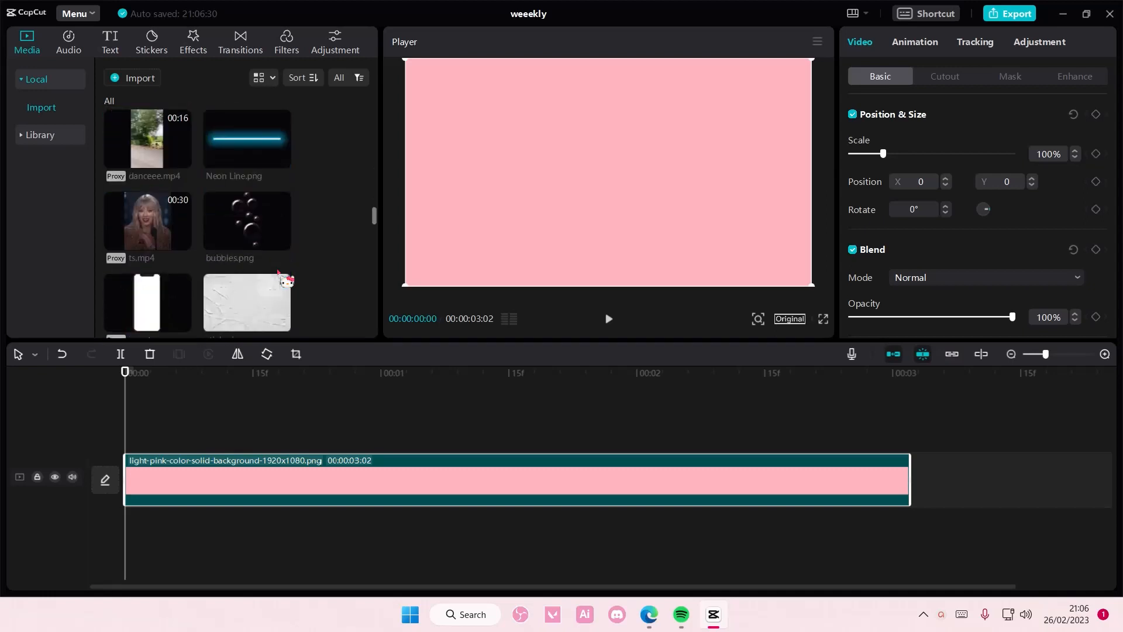
scroll("down", 3)
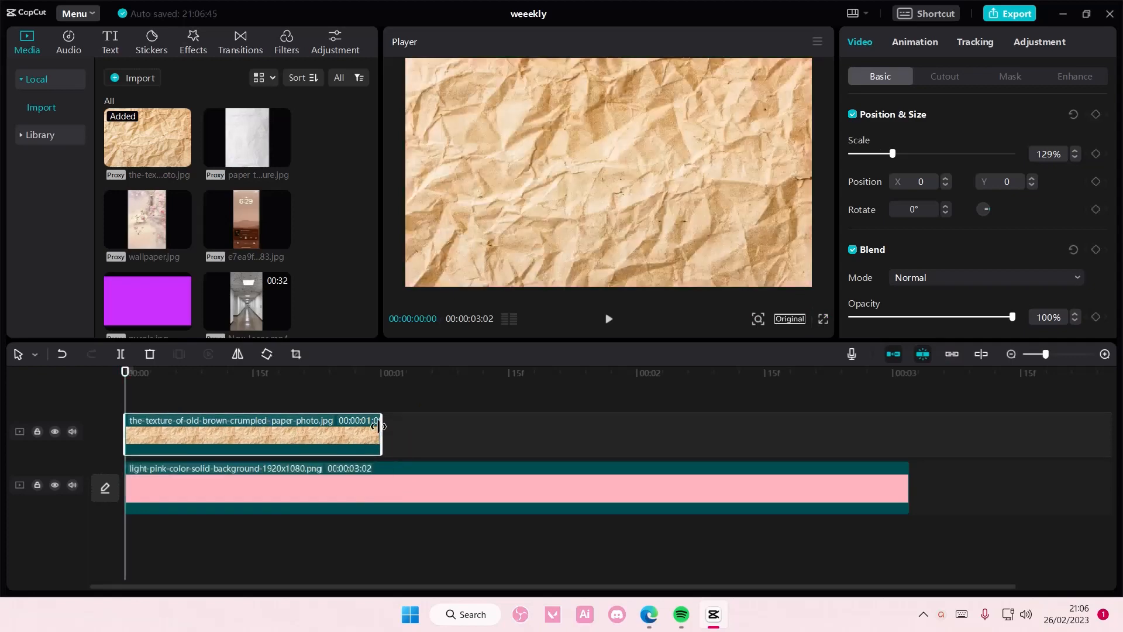
left_click(150, 354)
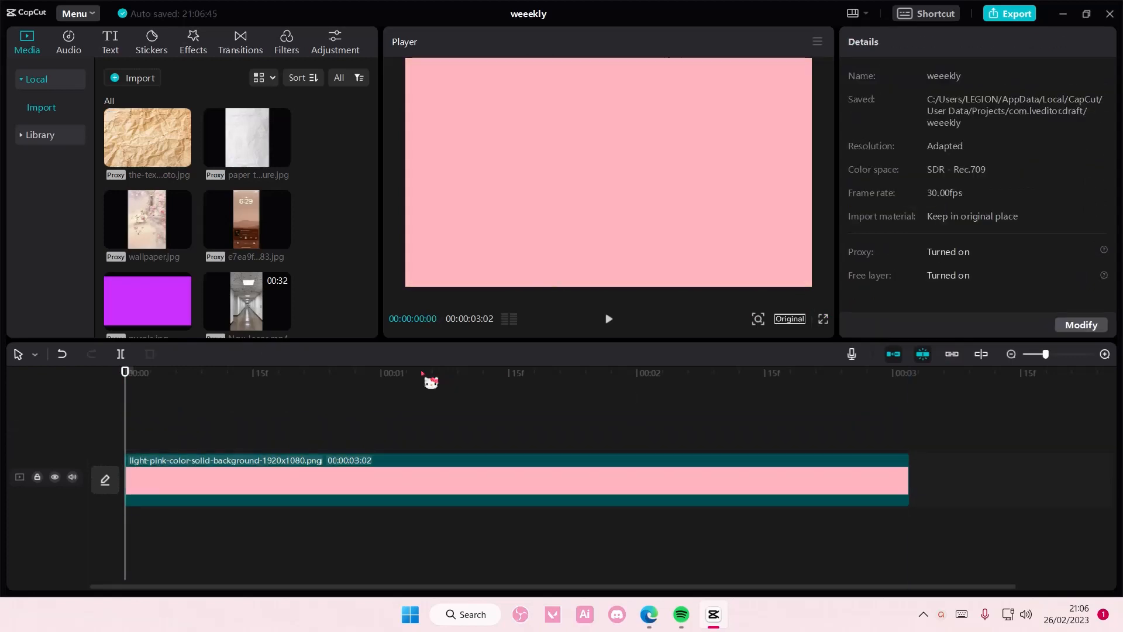
Replace the opal heart with the shimmer seashell sticker at 110% scale over the pink background.
left_click(151, 41)
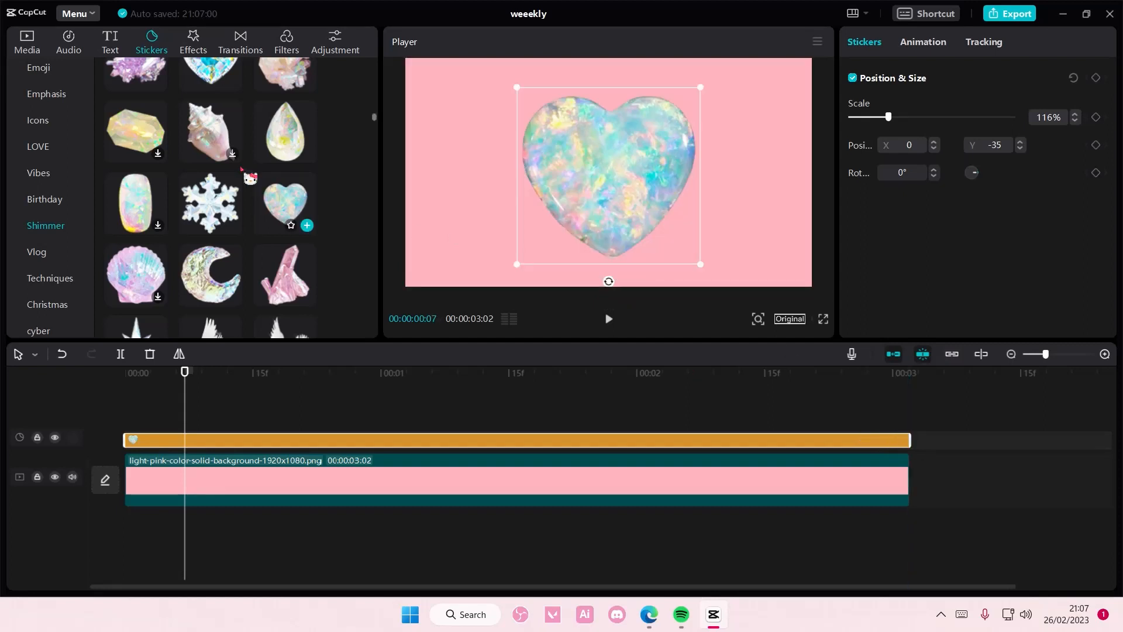
left_click(68, 41)
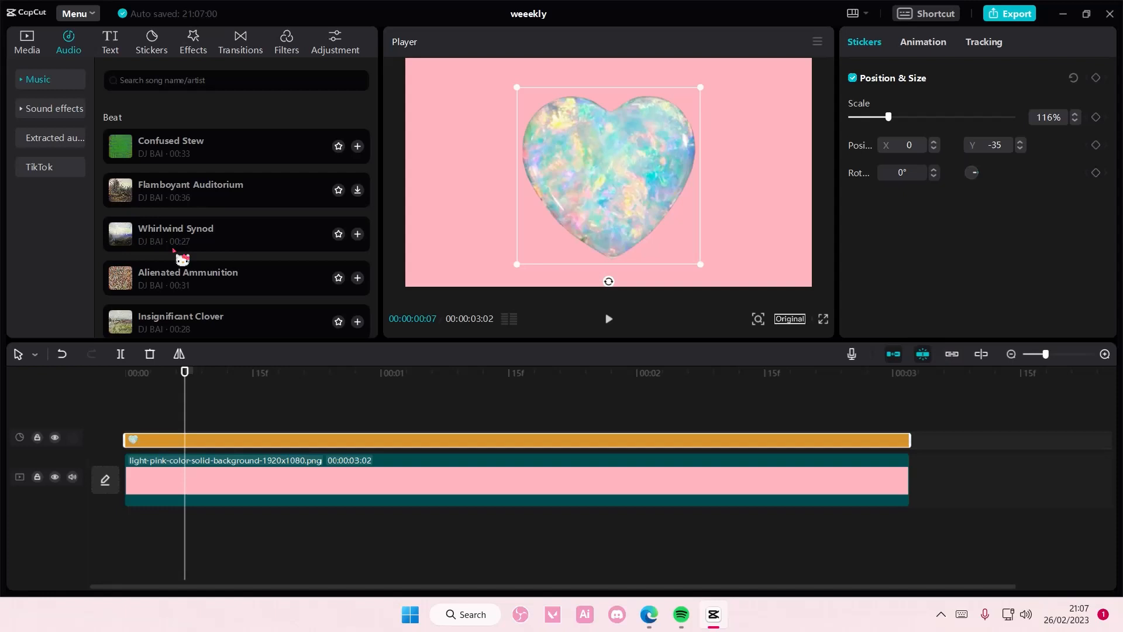
left_click(151, 41)
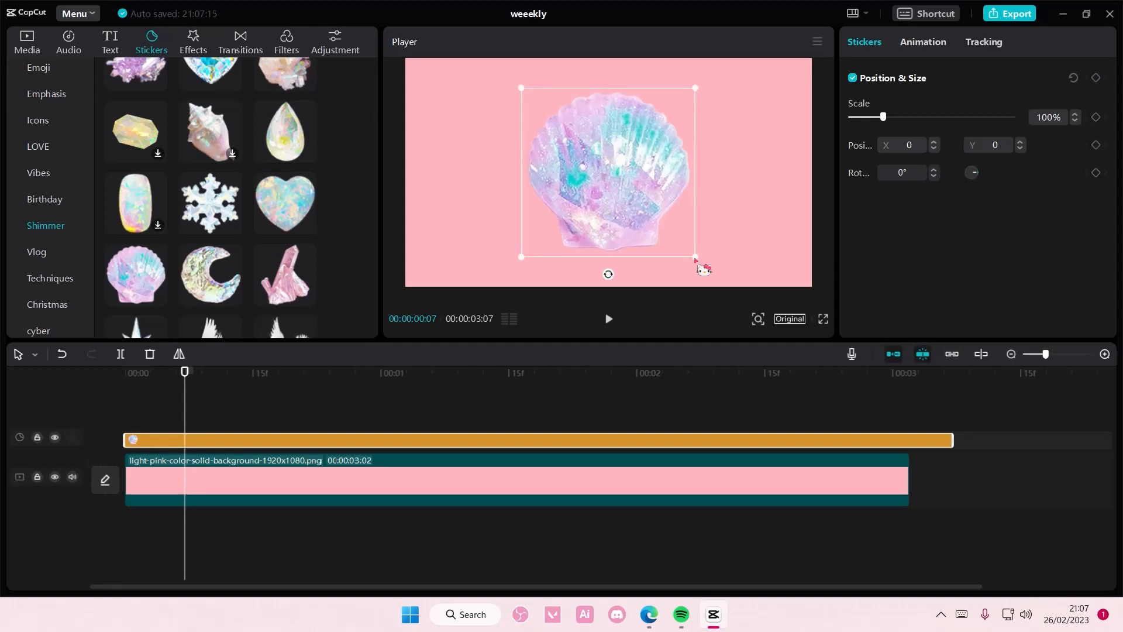
left_click(26, 41)
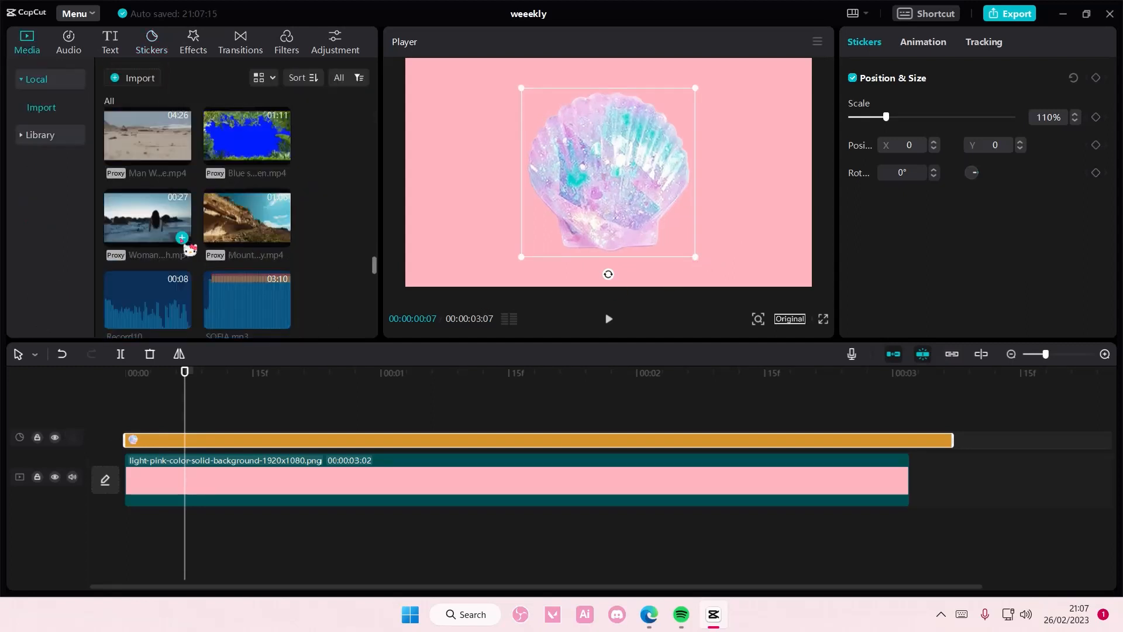
Place Hi.mp4 above the sticker and enable Auto cutout to isolate the person.
scroll("down", 3)
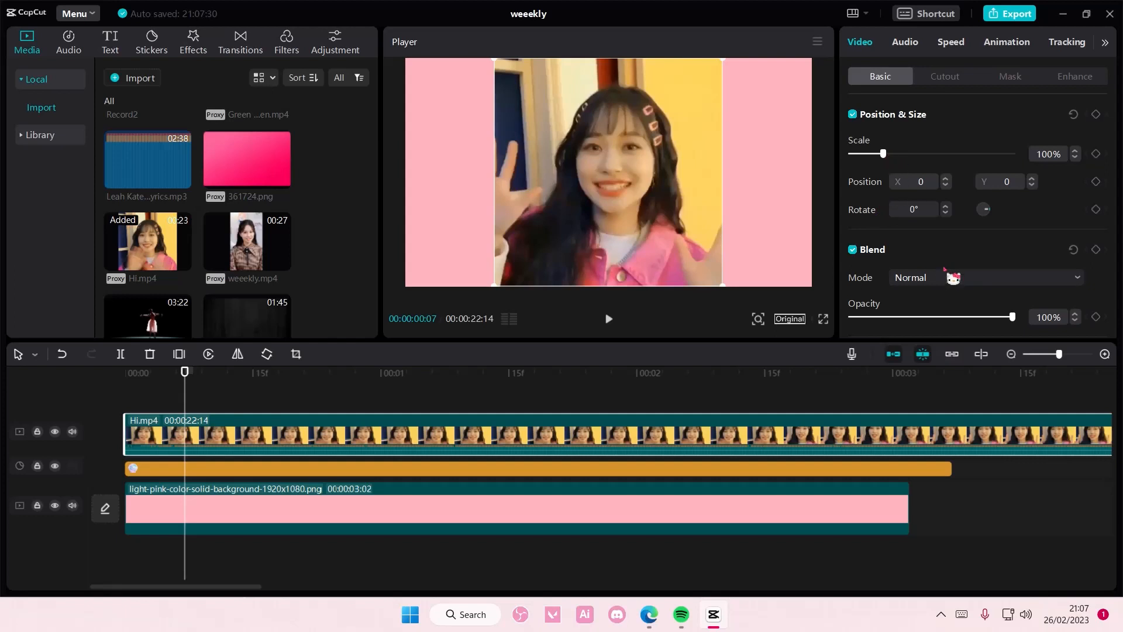
left_click(944, 76)
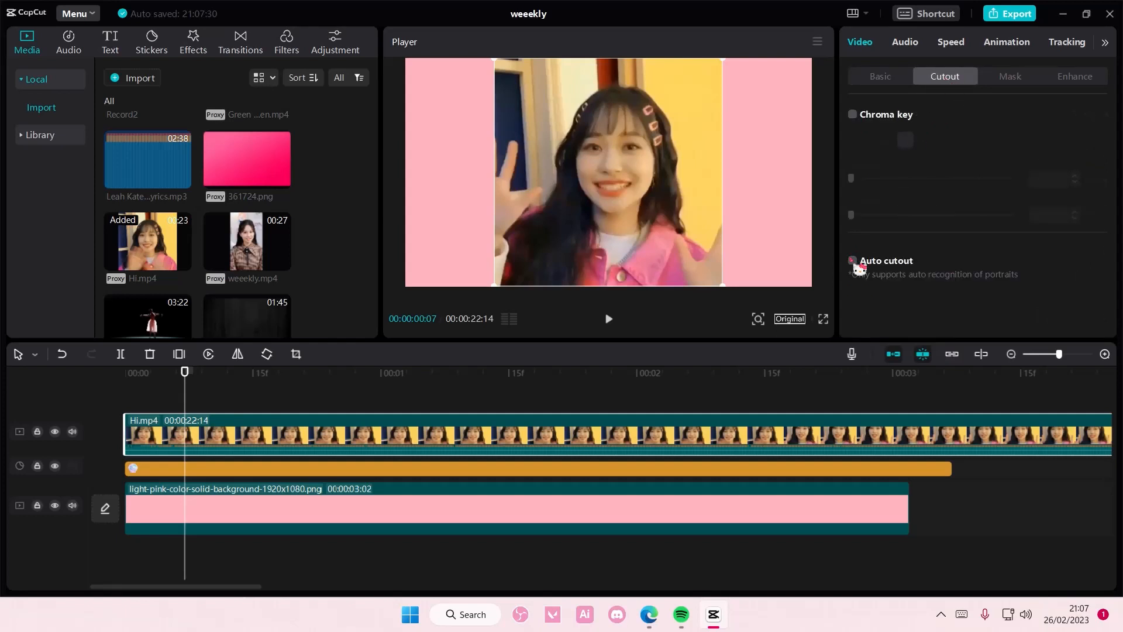
left_click(852, 261)
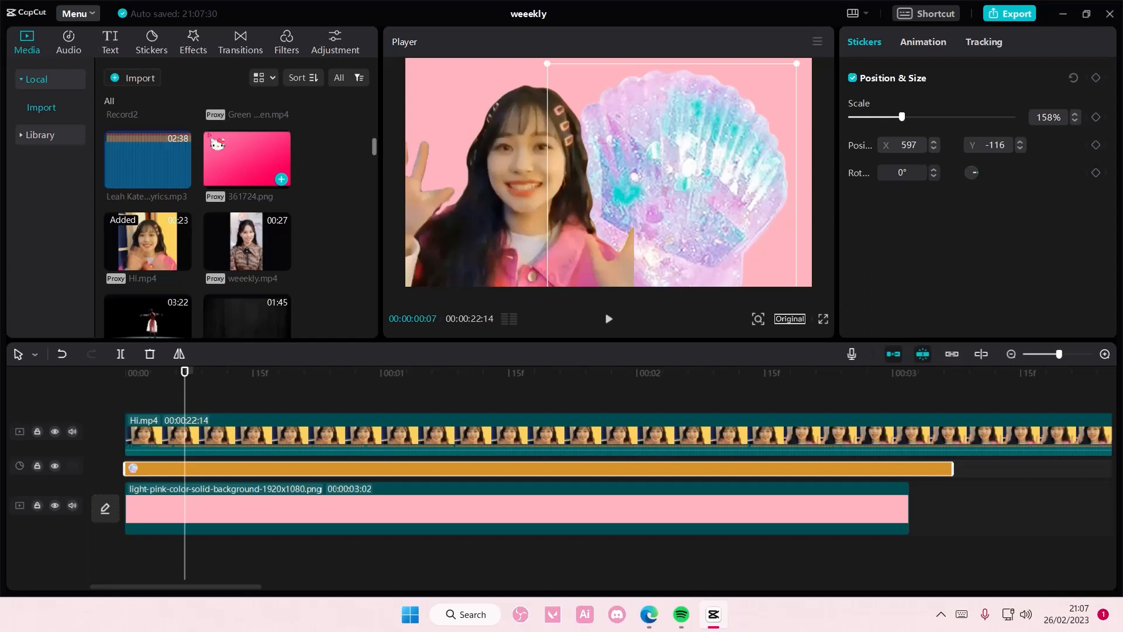
Scale the shell to 158% beside the person, add two shimmer crystal stickers, and mute the video track.
left_click(151, 41)
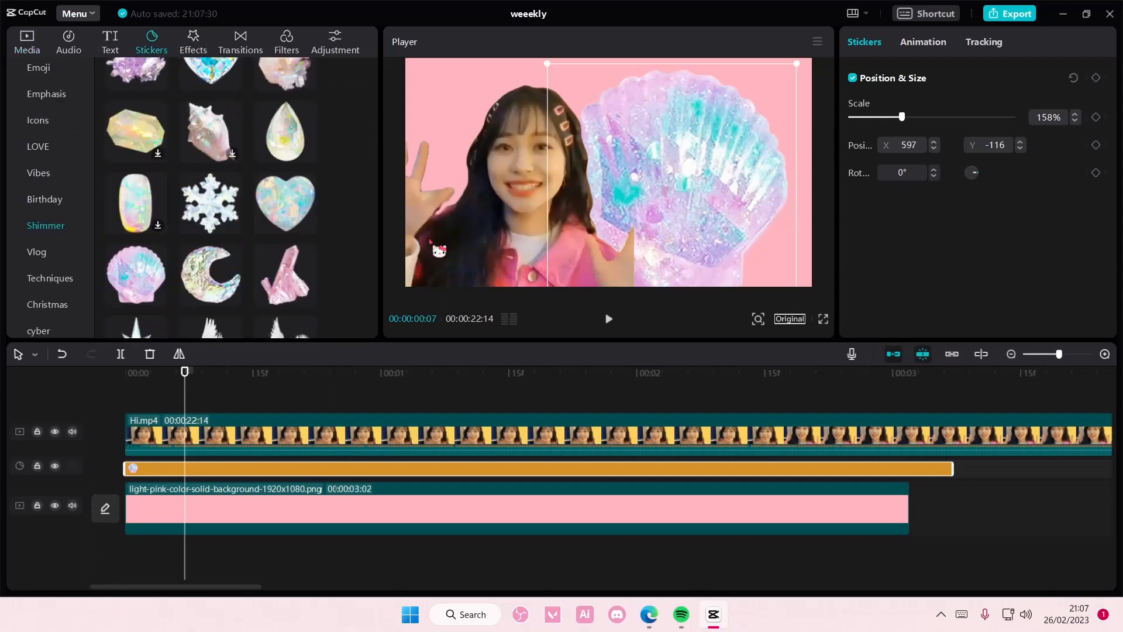
mouse_move(284, 202)
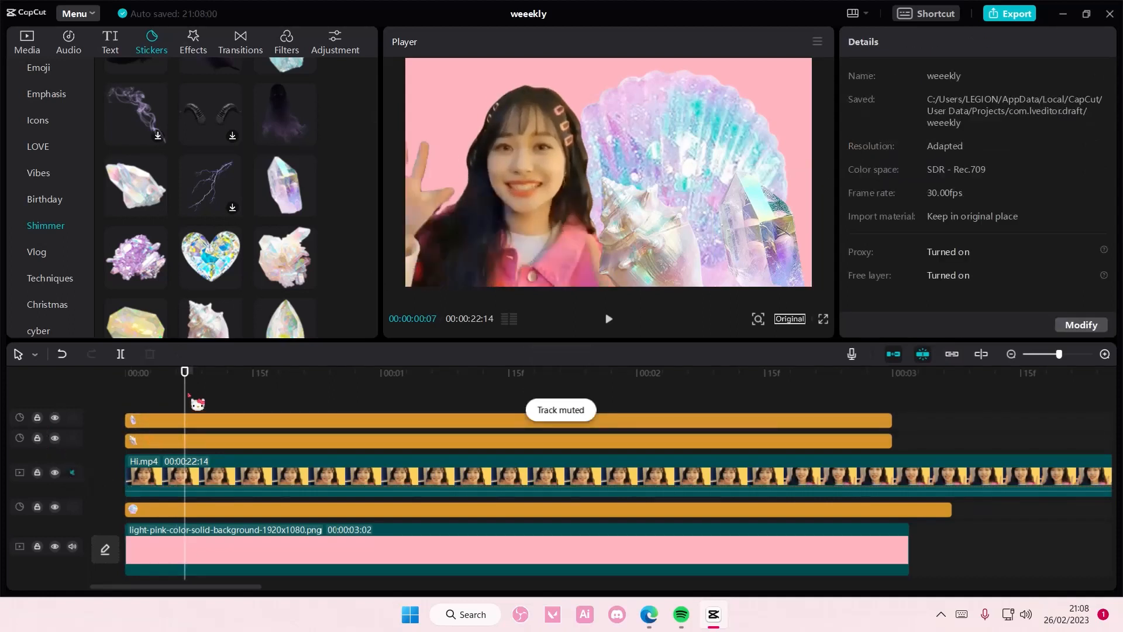
left_click(607, 318)
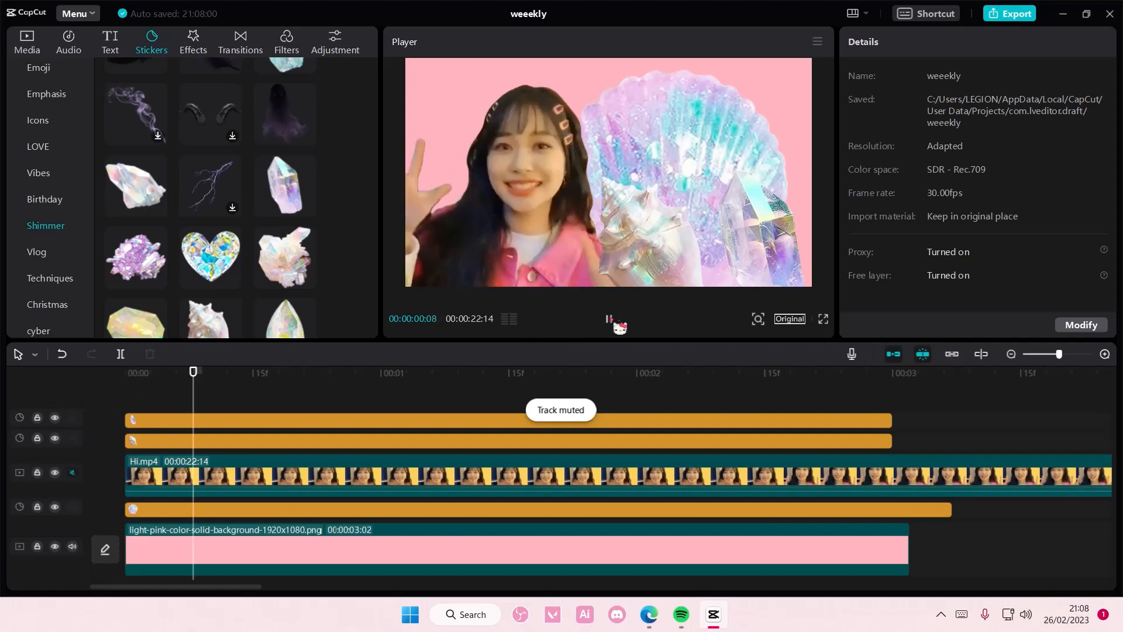
left_click(608, 318)
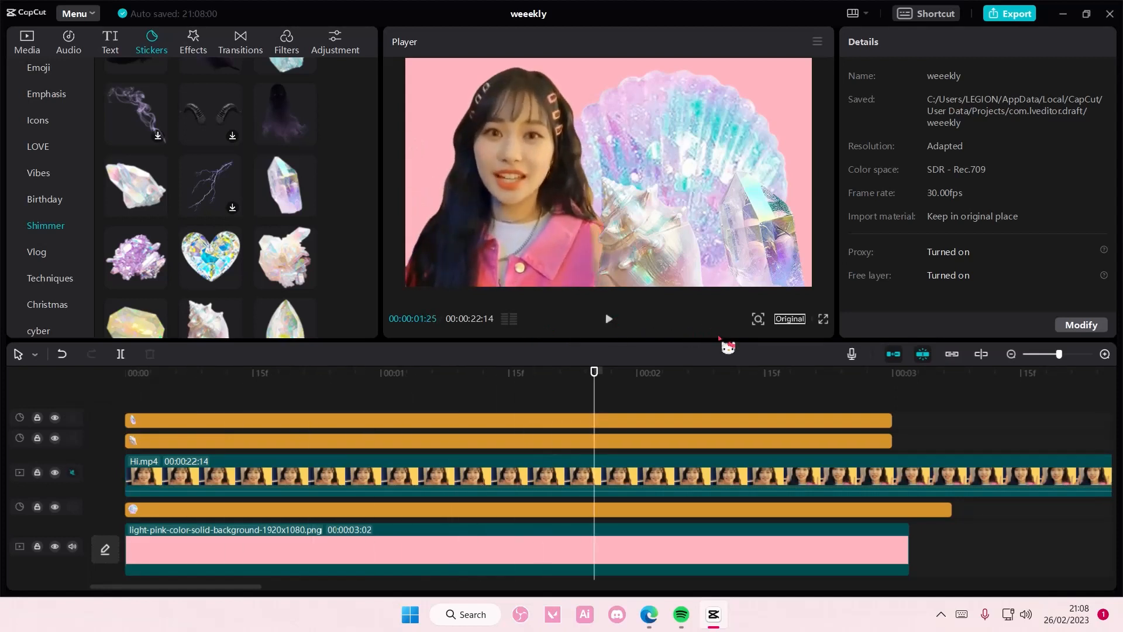
mouse_move(799, 372)
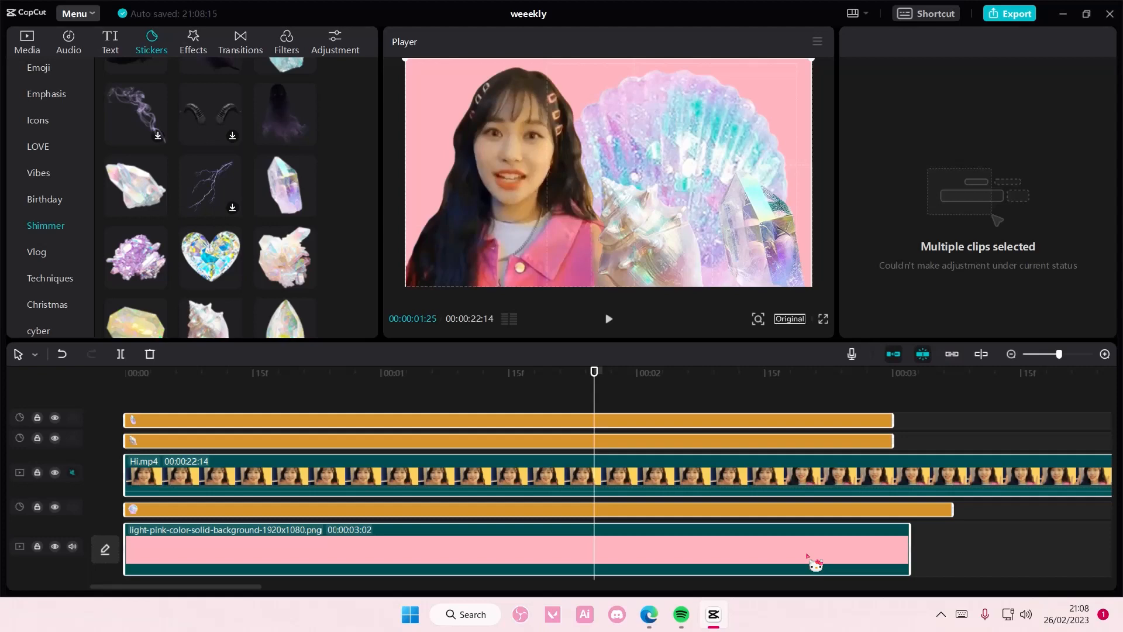
mouse_move(930, 591)
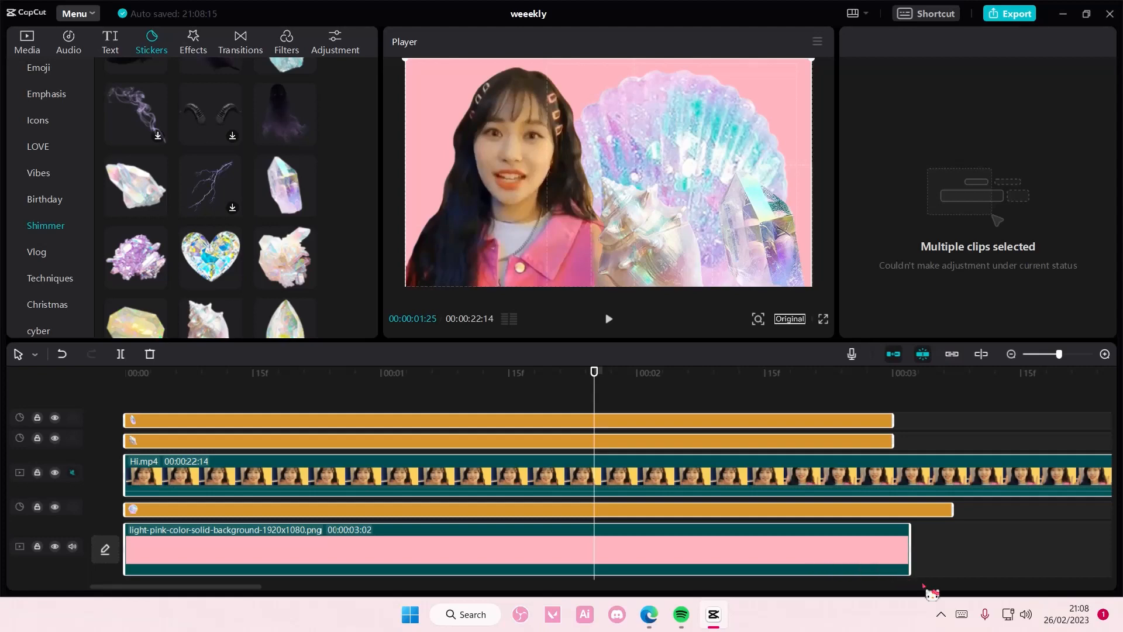